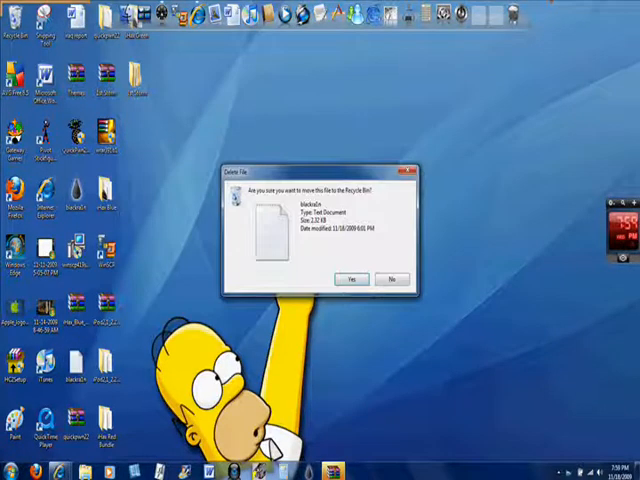
Confirm moving the desktop text document to the Recycle Bin
left_click(352, 276)
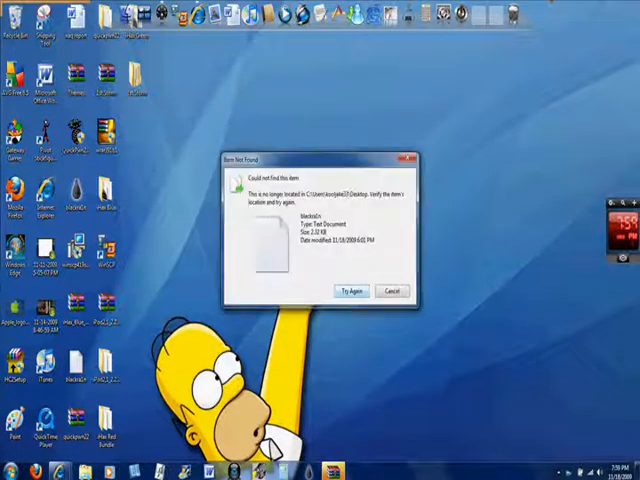
Dismiss the item-not-found message and close the opened RAR archive in WinRAR
left_click(392, 290)
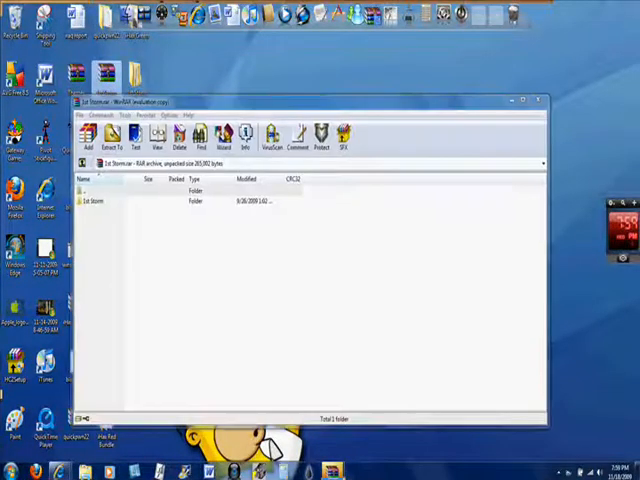
left_click(528, 100)
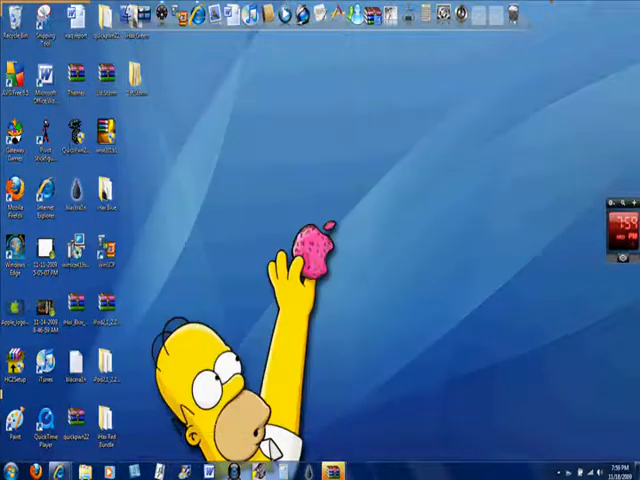